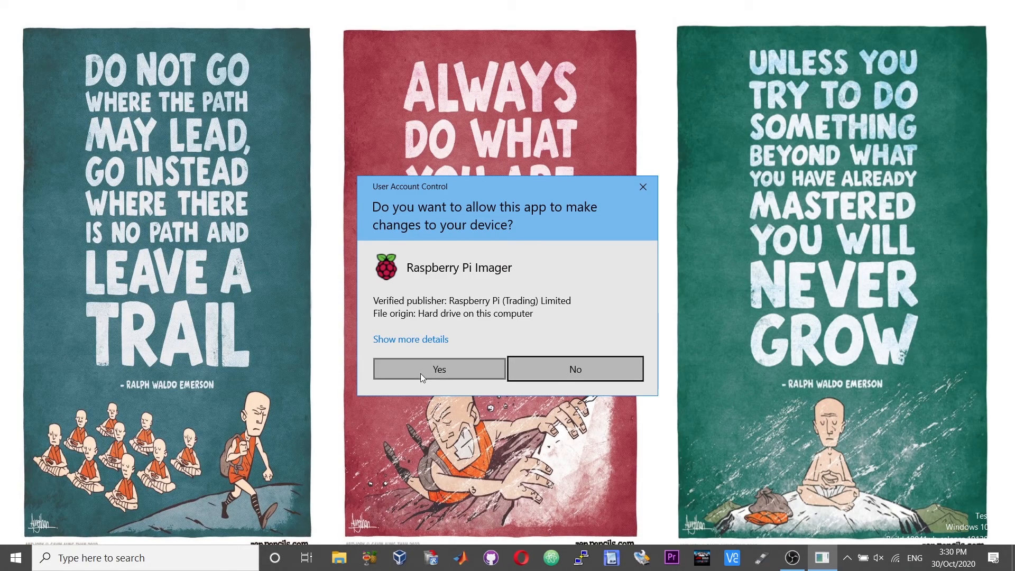
Approve the User Account Control prompt so Raspberry Pi Imager launches
click(439, 369)
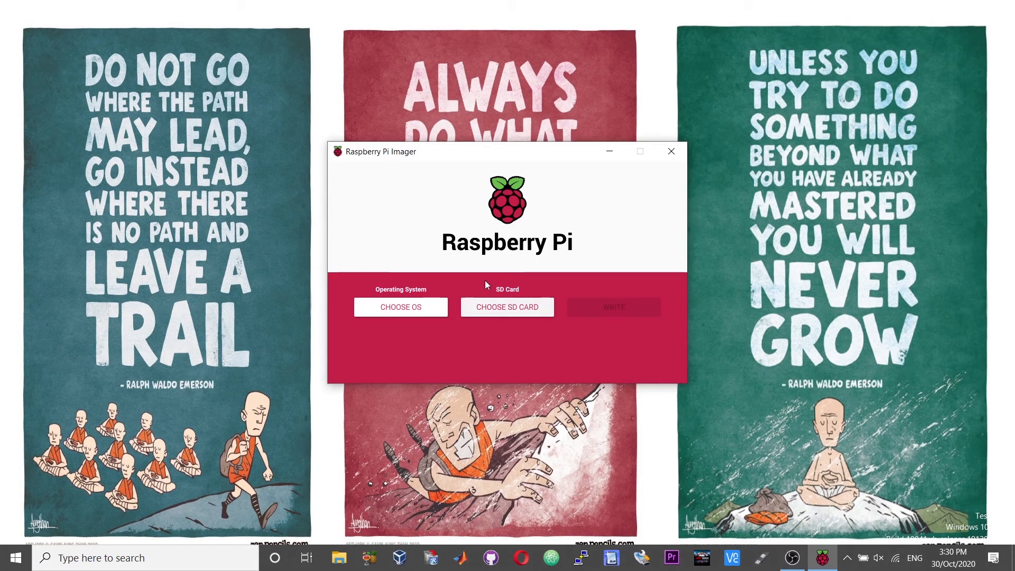
mouse_move(654, 412)
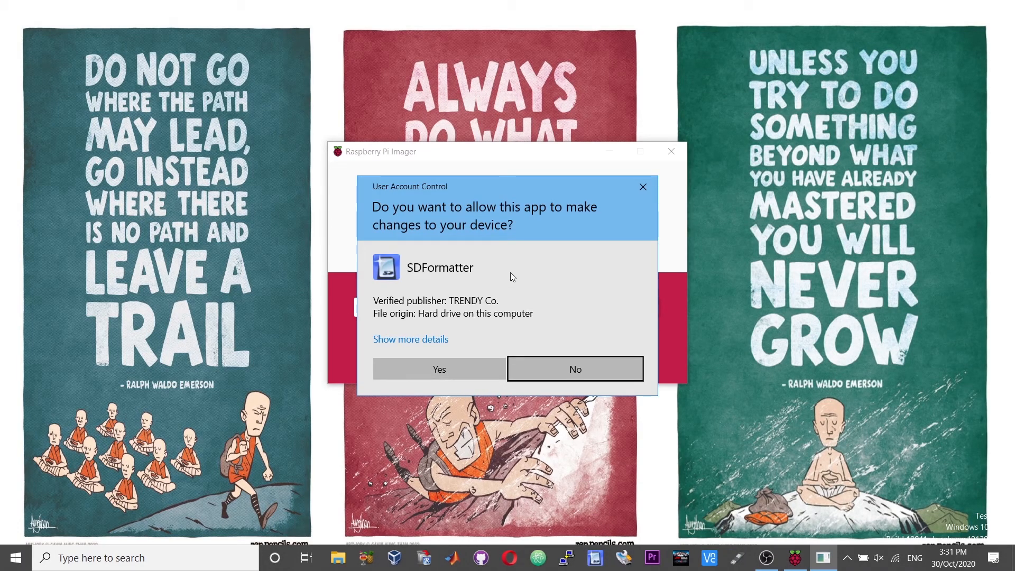
mouse_move(436, 306)
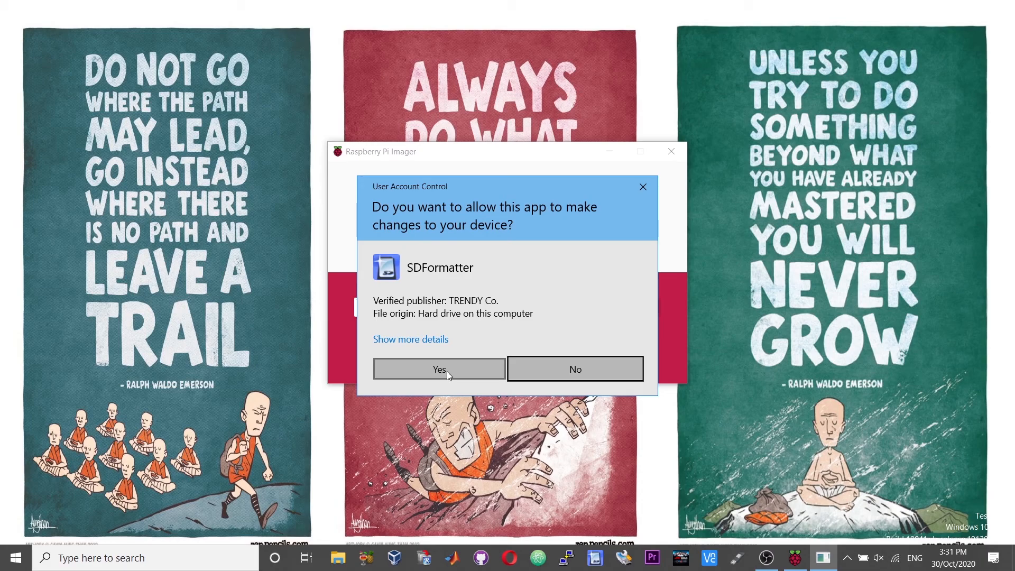
Allow SDFormatter, then quick-format the 14.8 GB card on drive G: as FAT32
click(439, 370)
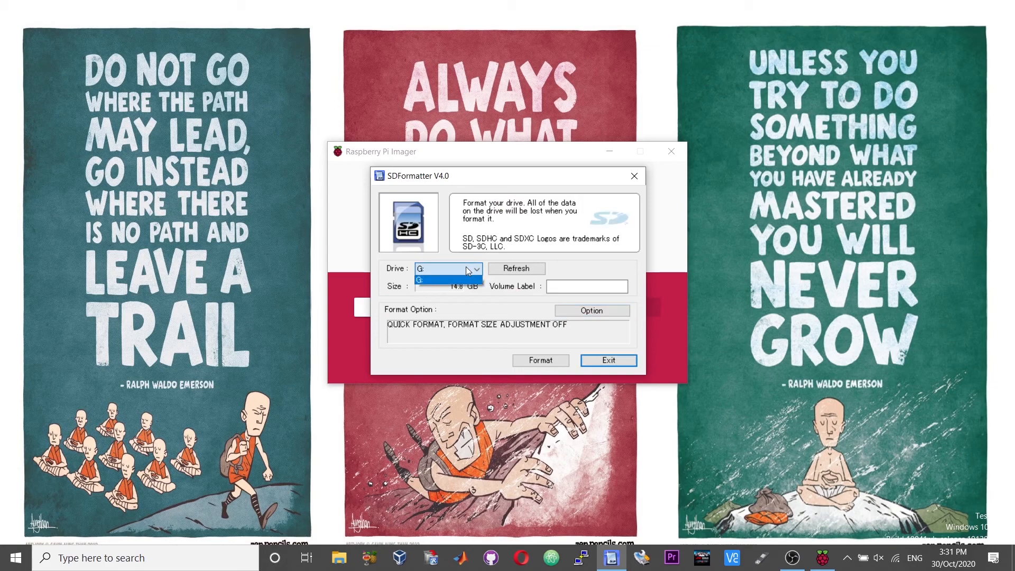
click(445, 279)
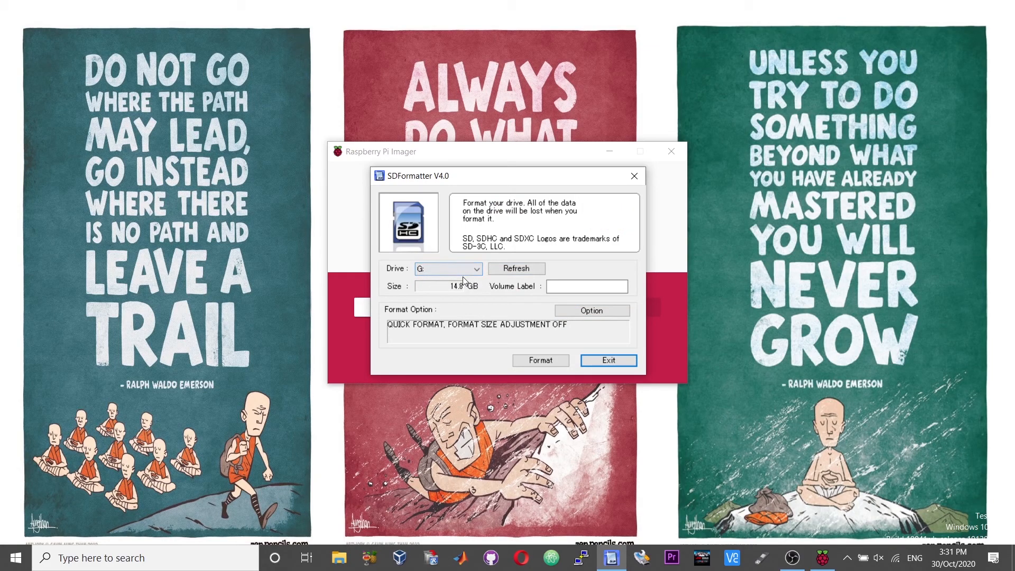
click(540, 360)
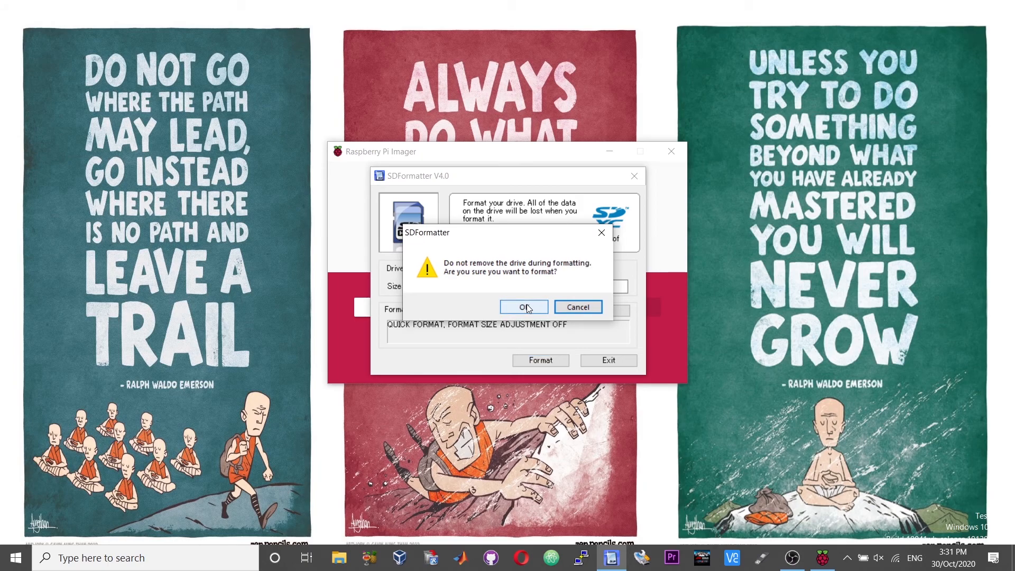
click(523, 306)
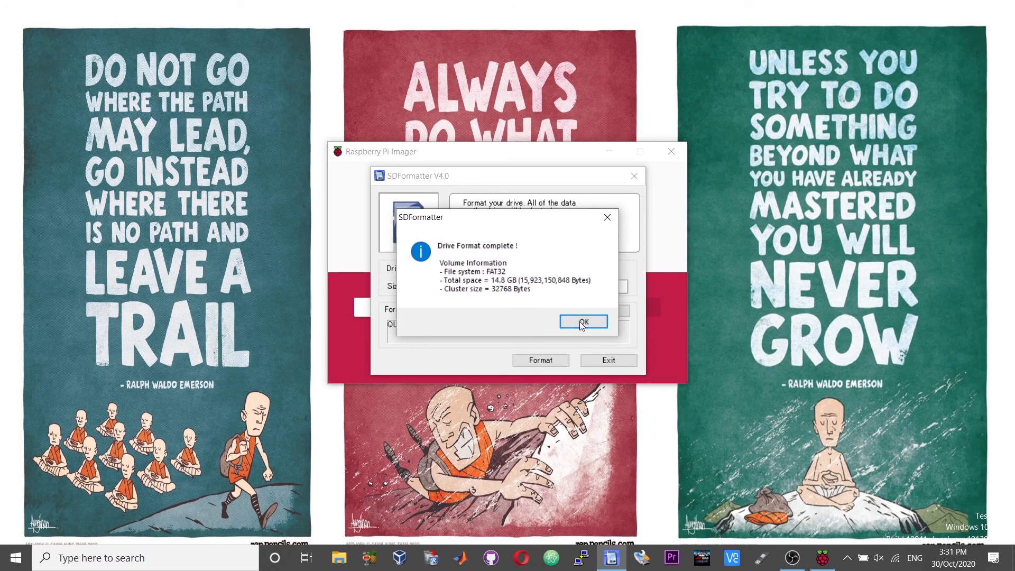
click(582, 323)
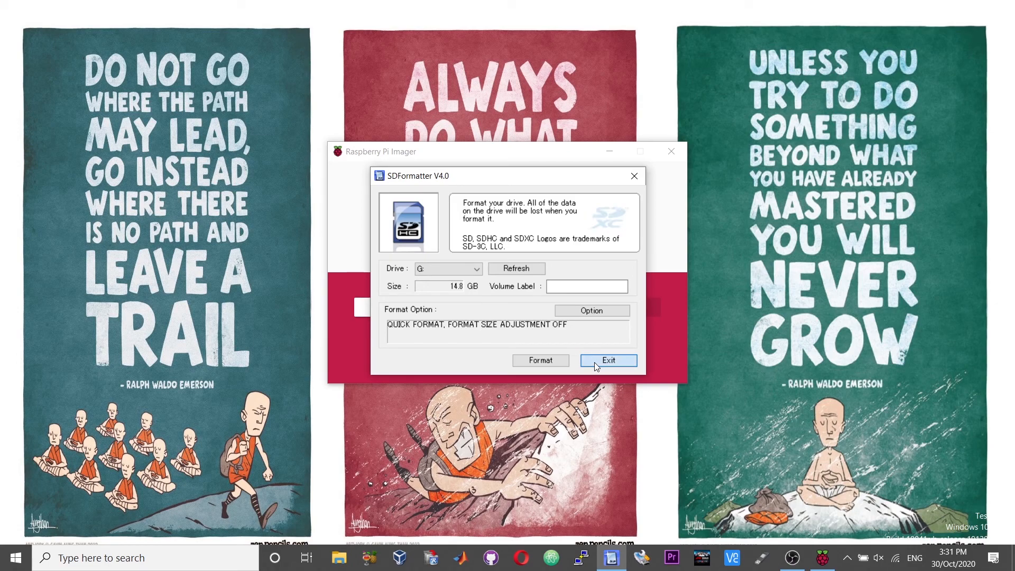
Exit SDFormatter and select Raspberry Pi 4 EEPROM boot recovery from Misc utility images
click(607, 360)
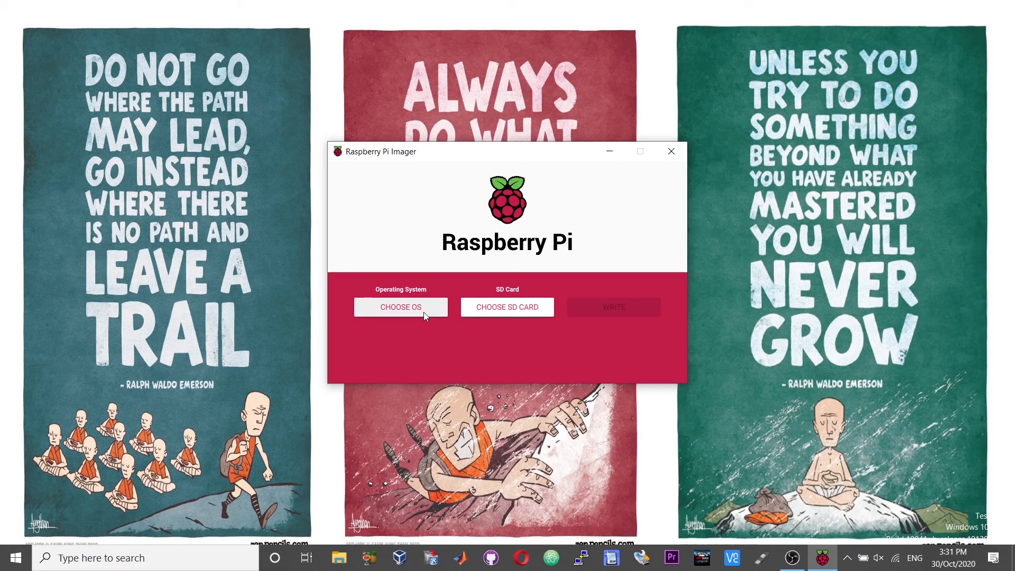
click(401, 307)
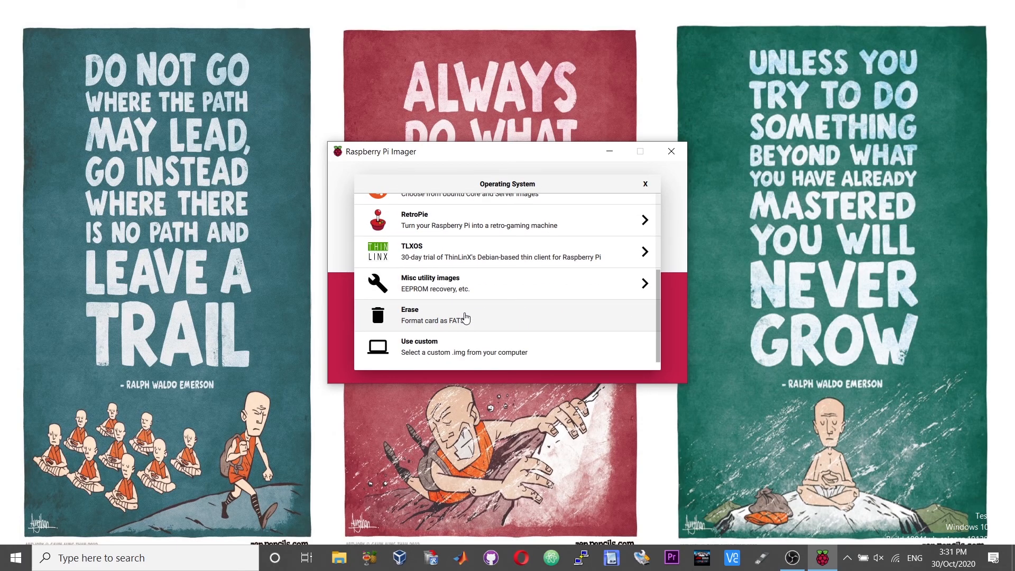
mouse_move(424, 314)
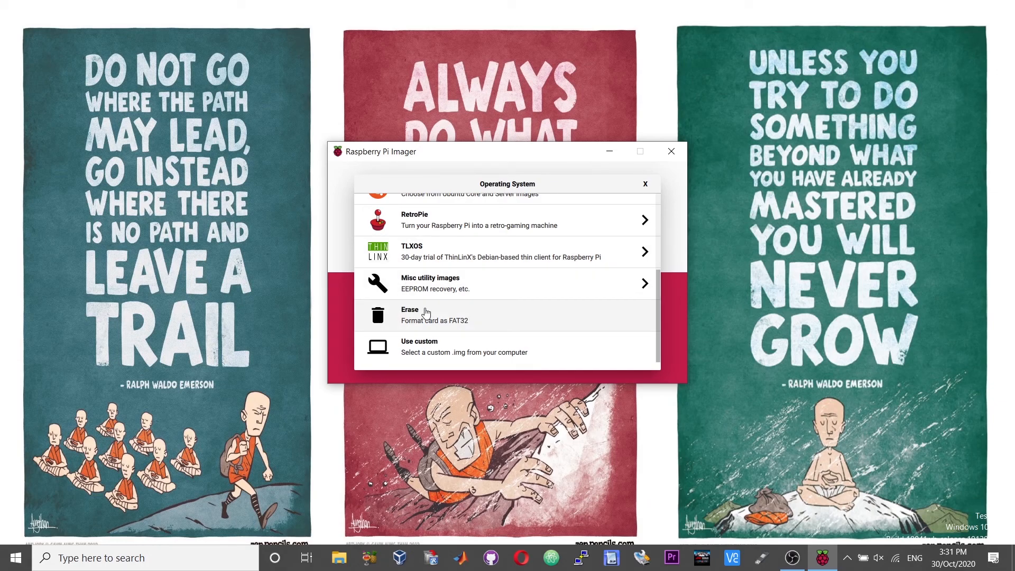
mouse_move(424, 286)
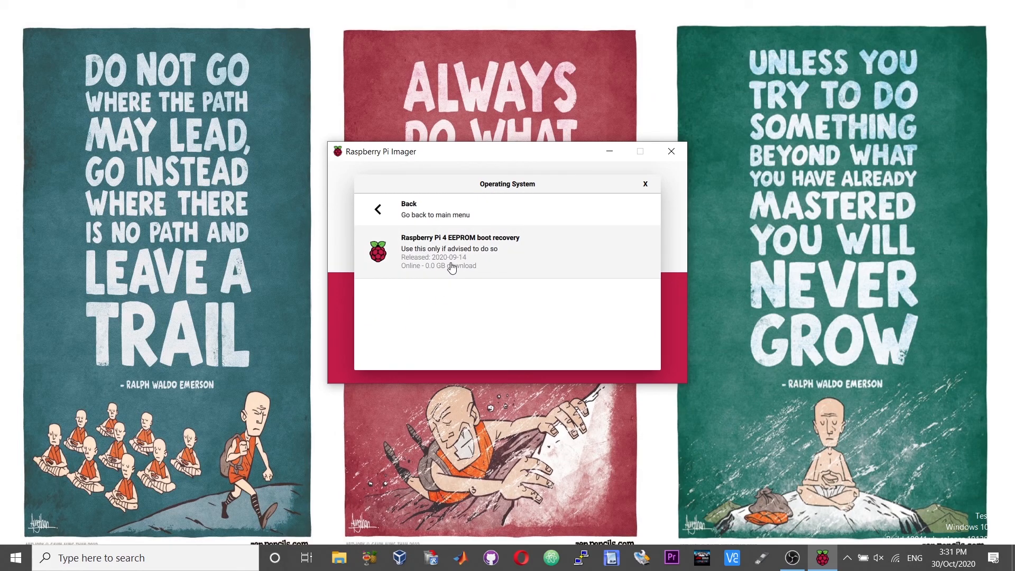
mouse_move(464, 259)
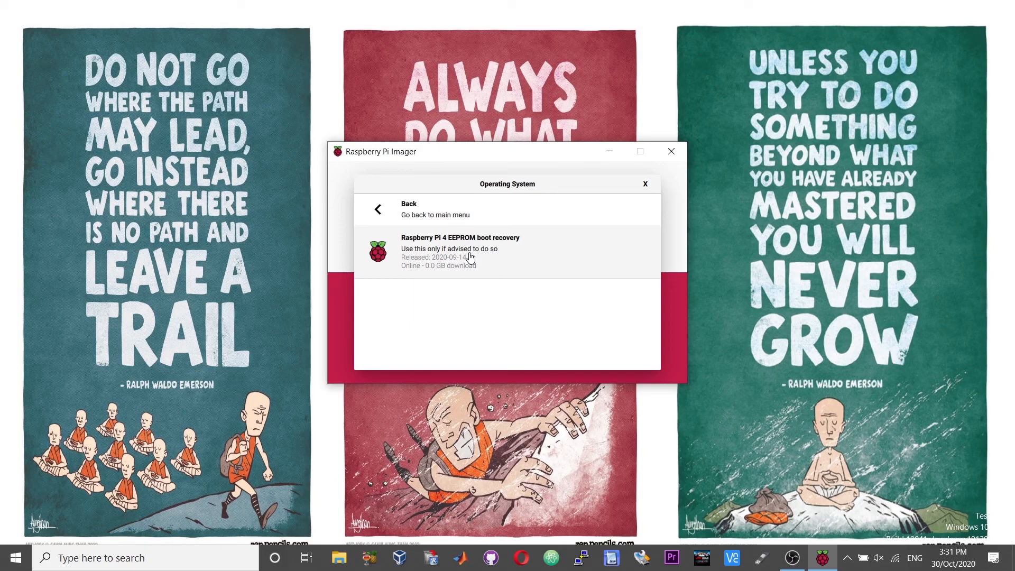
click(460, 250)
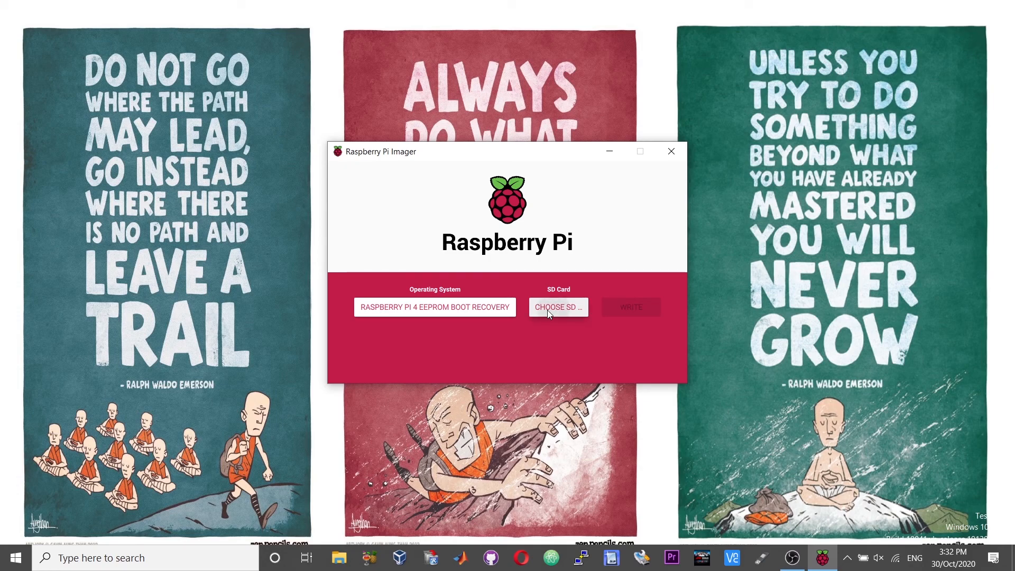
Write the EEPROM boot recovery image to the SDHC card, then close Imager
click(557, 306)
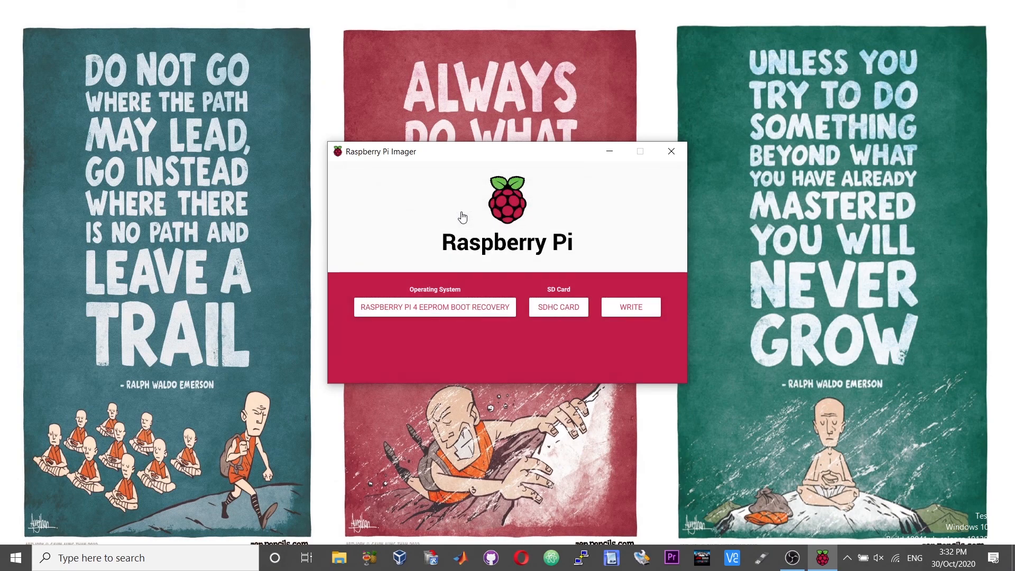
click(630, 307)
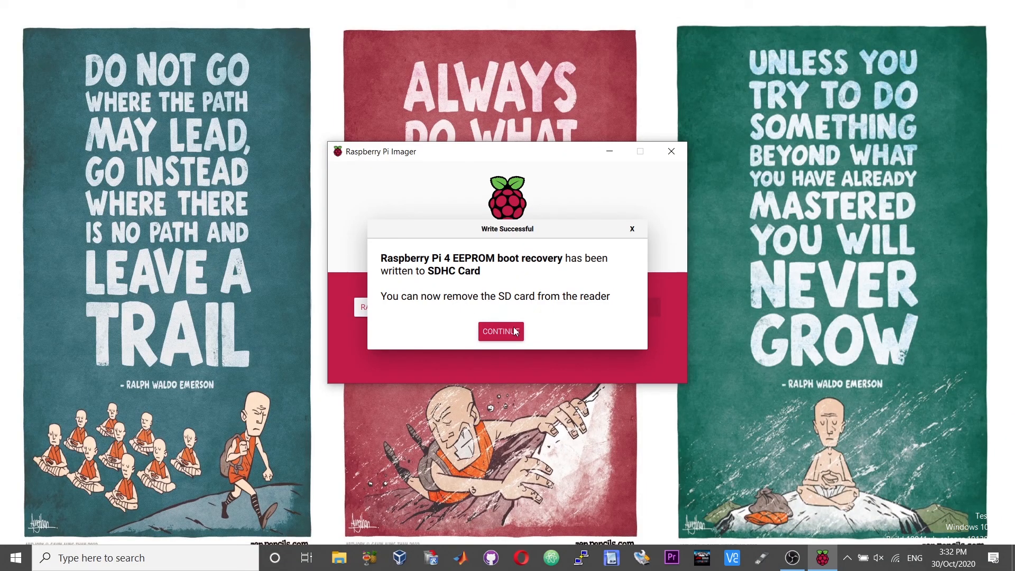
click(501, 331)
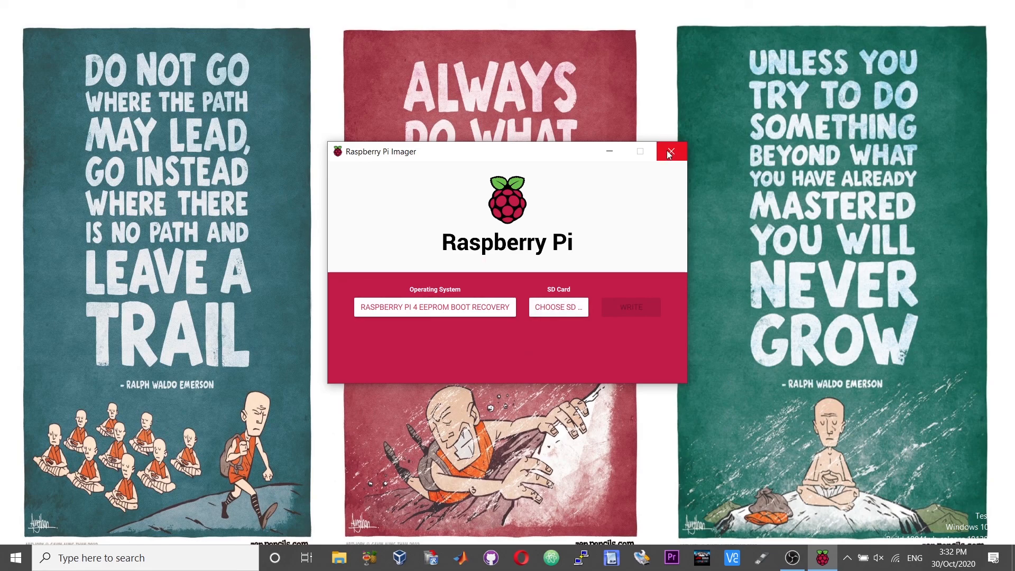
click(672, 153)
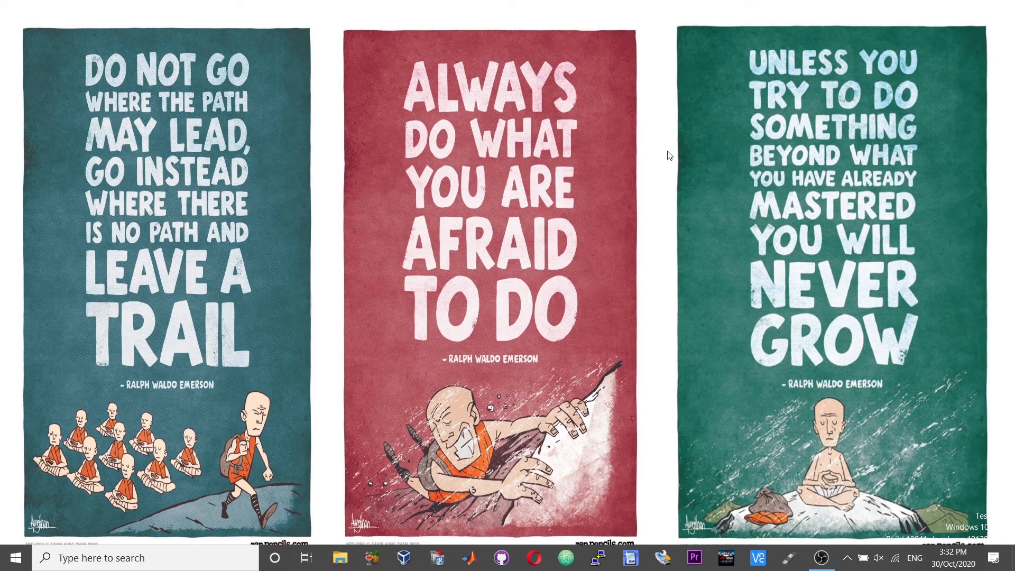